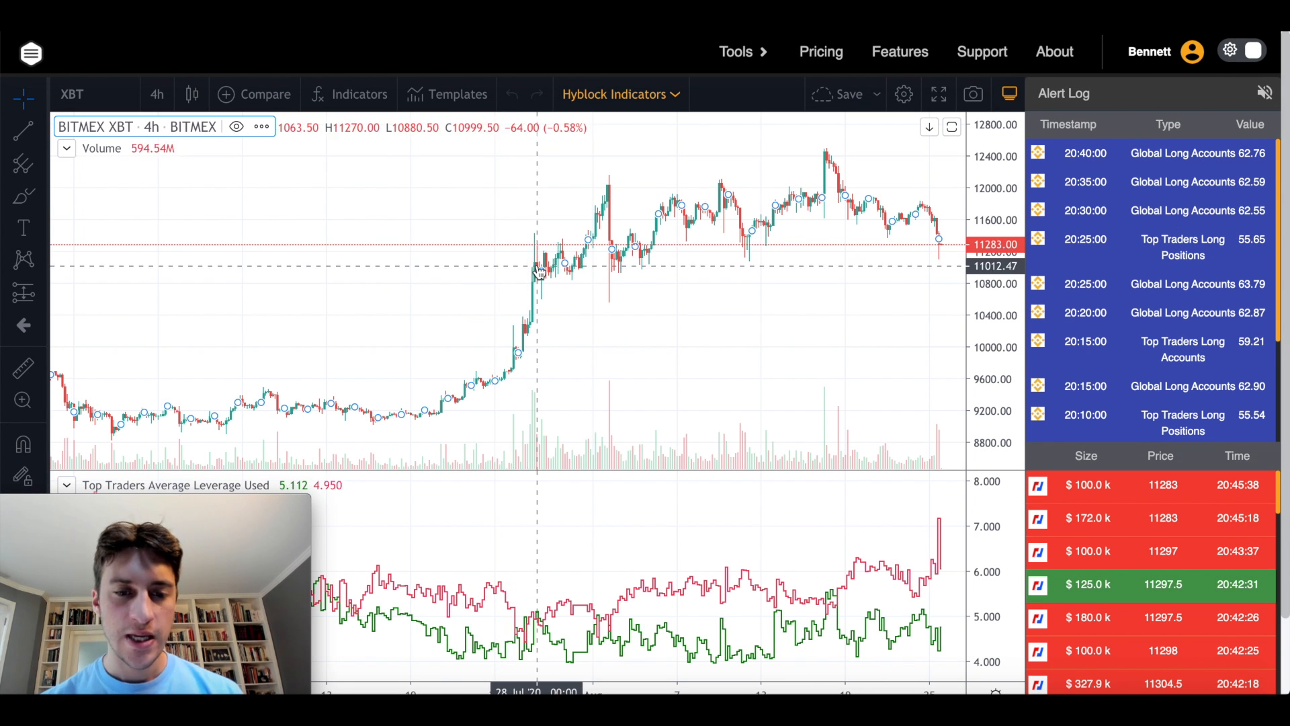
{"action": "mouse_move", "coordinate": [489, 252]}
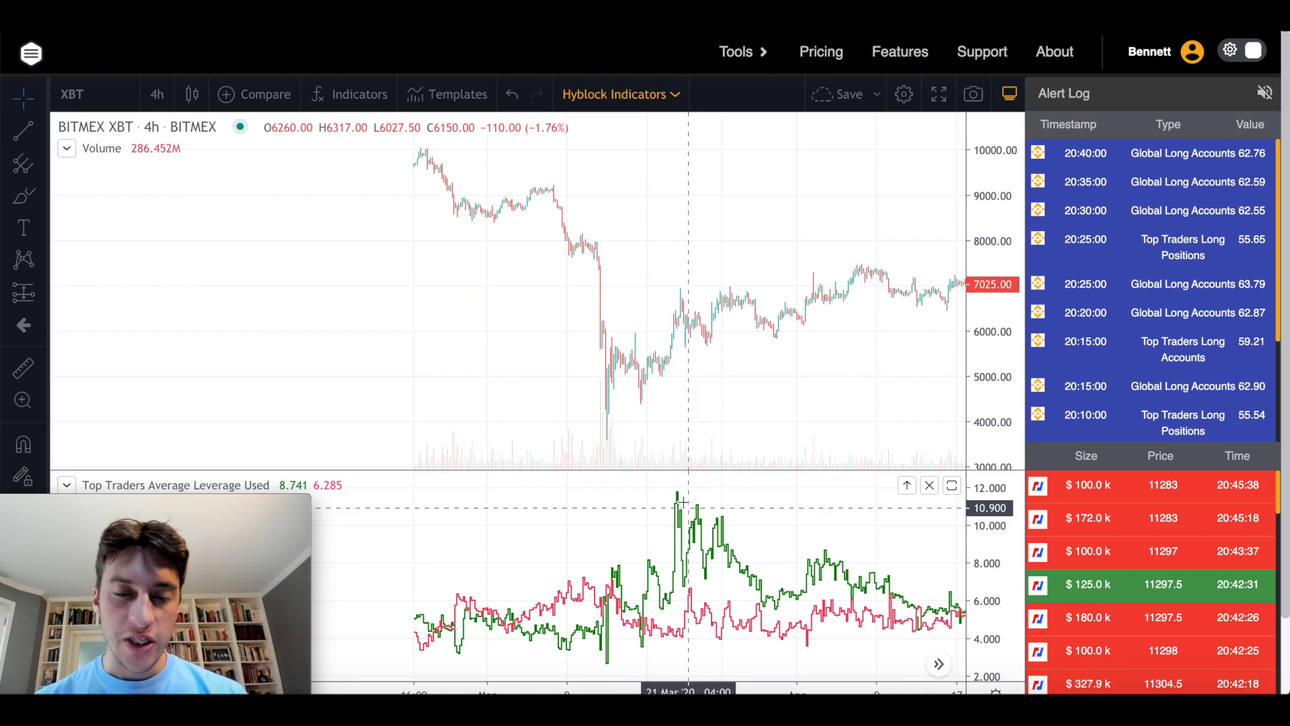
{"action": "mouse_move", "coordinate": [694, 345]}
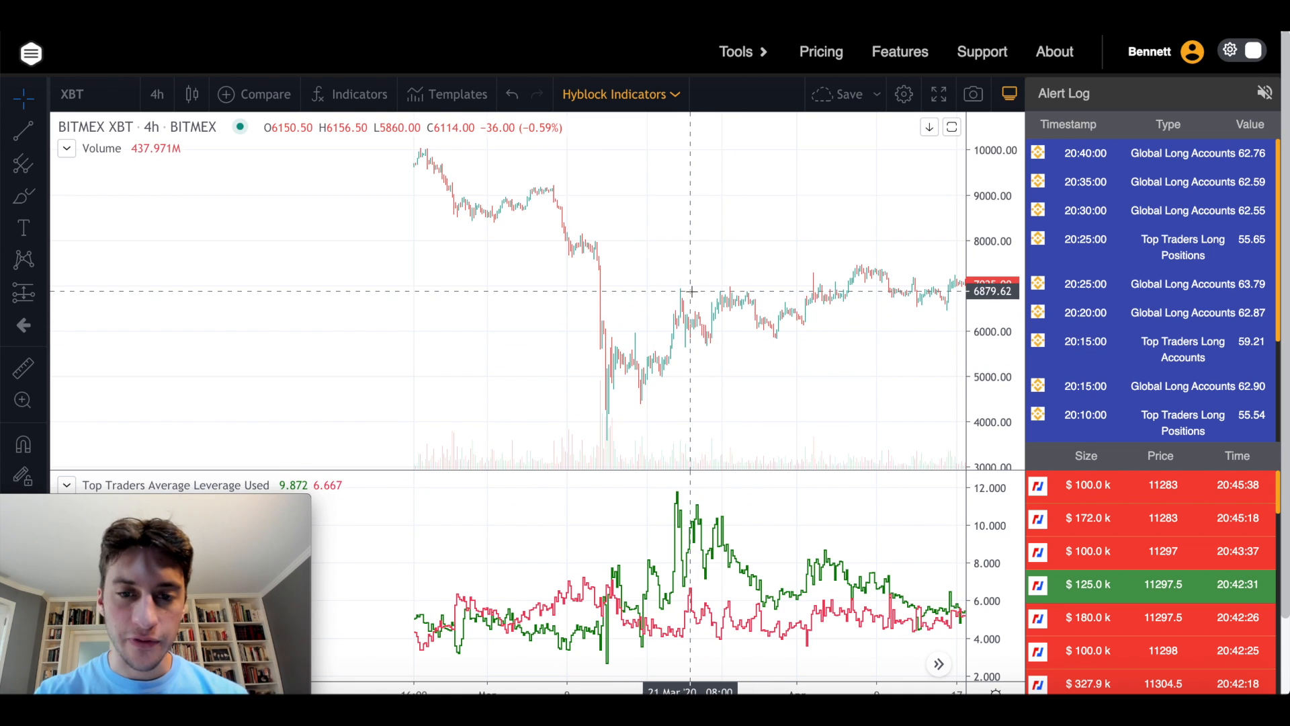
Pan the XBT 4h chart forward from March 2020 to late April–May 2020
{"action": "left_click_drag", "start_coordinate": [691, 291], "coordinate": [737, 343]}
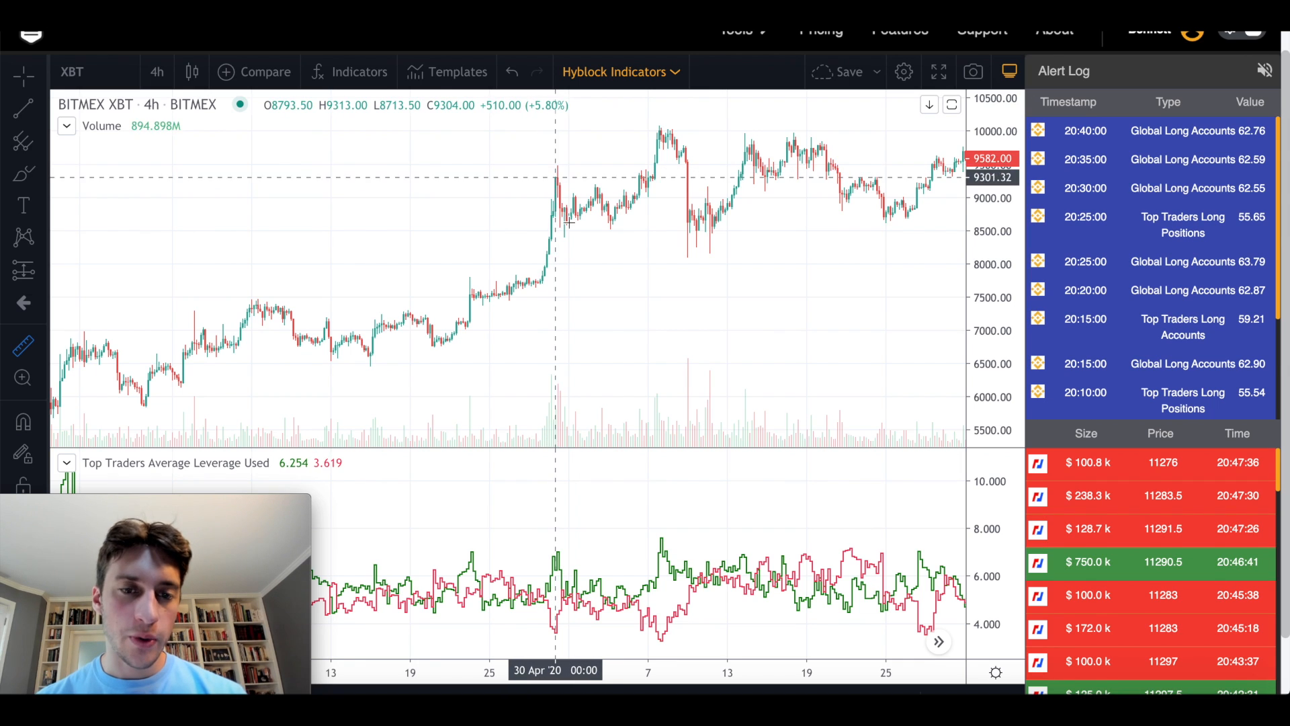
{"action": "mouse_move", "coordinate": [561, 604]}
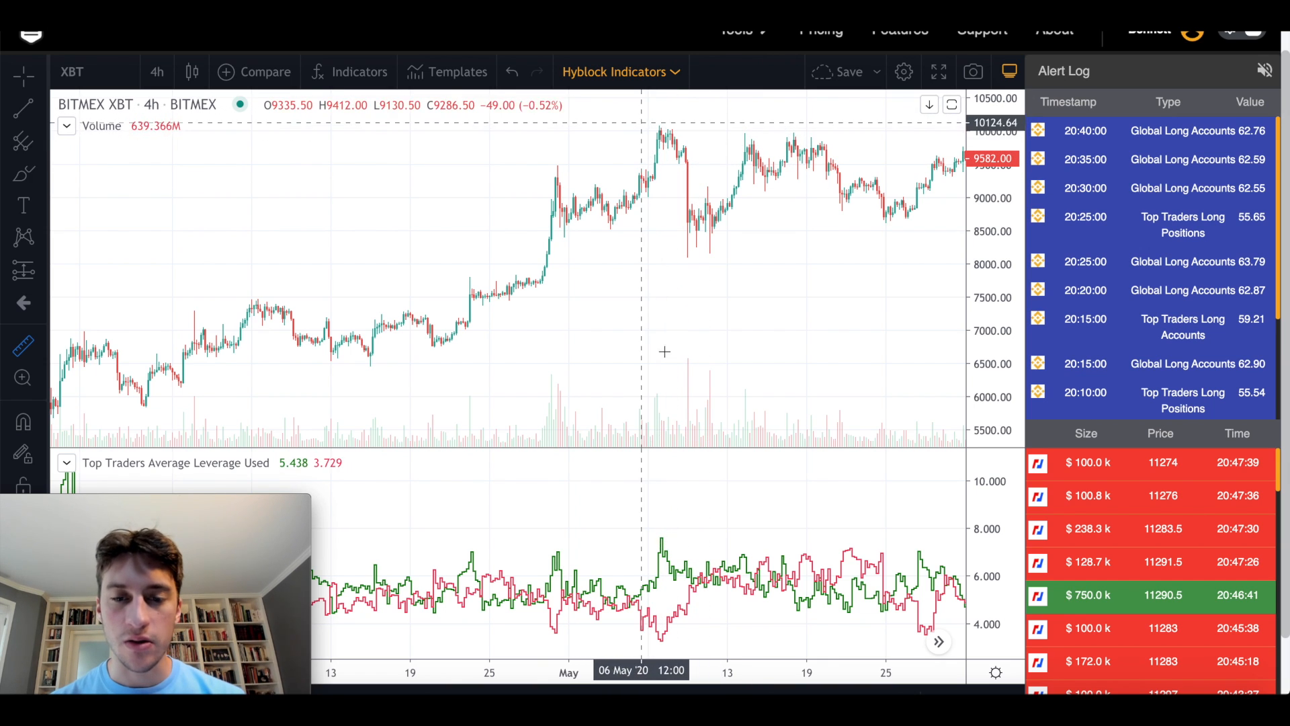
{"action": "mouse_move", "coordinate": [660, 559]}
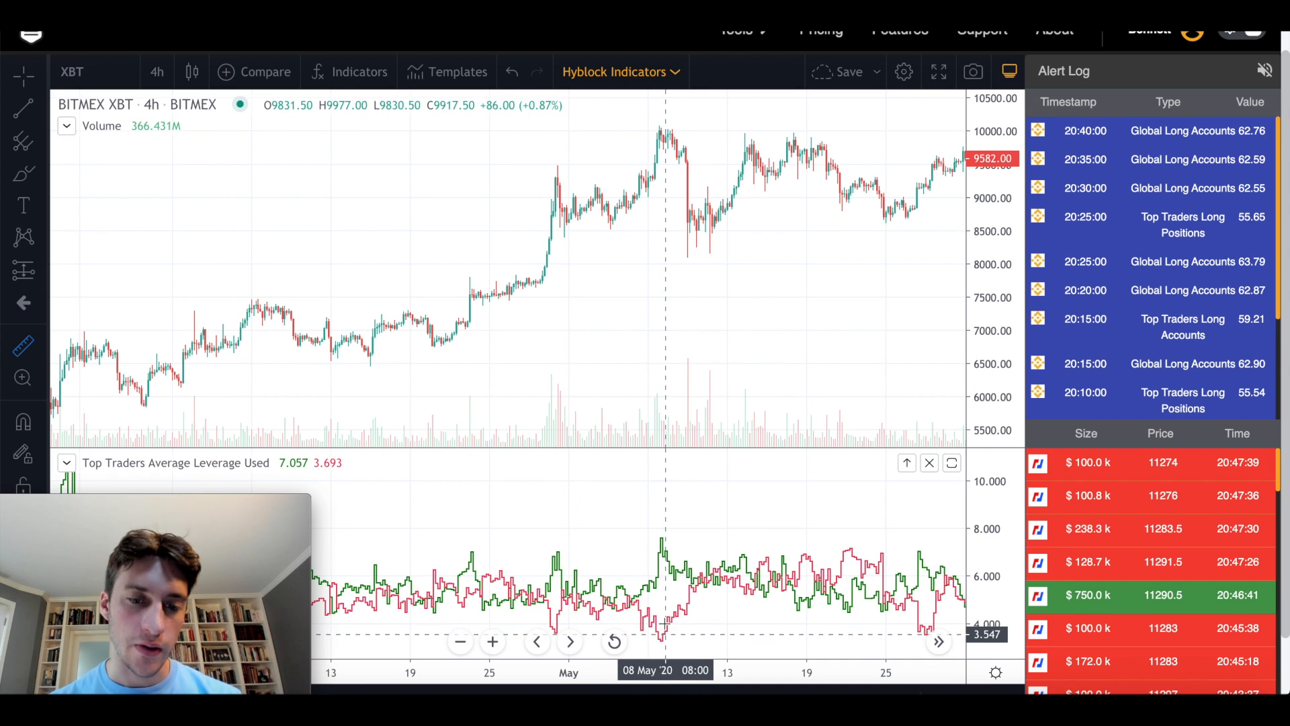
{"action": "mouse_move", "coordinate": [680, 650]}
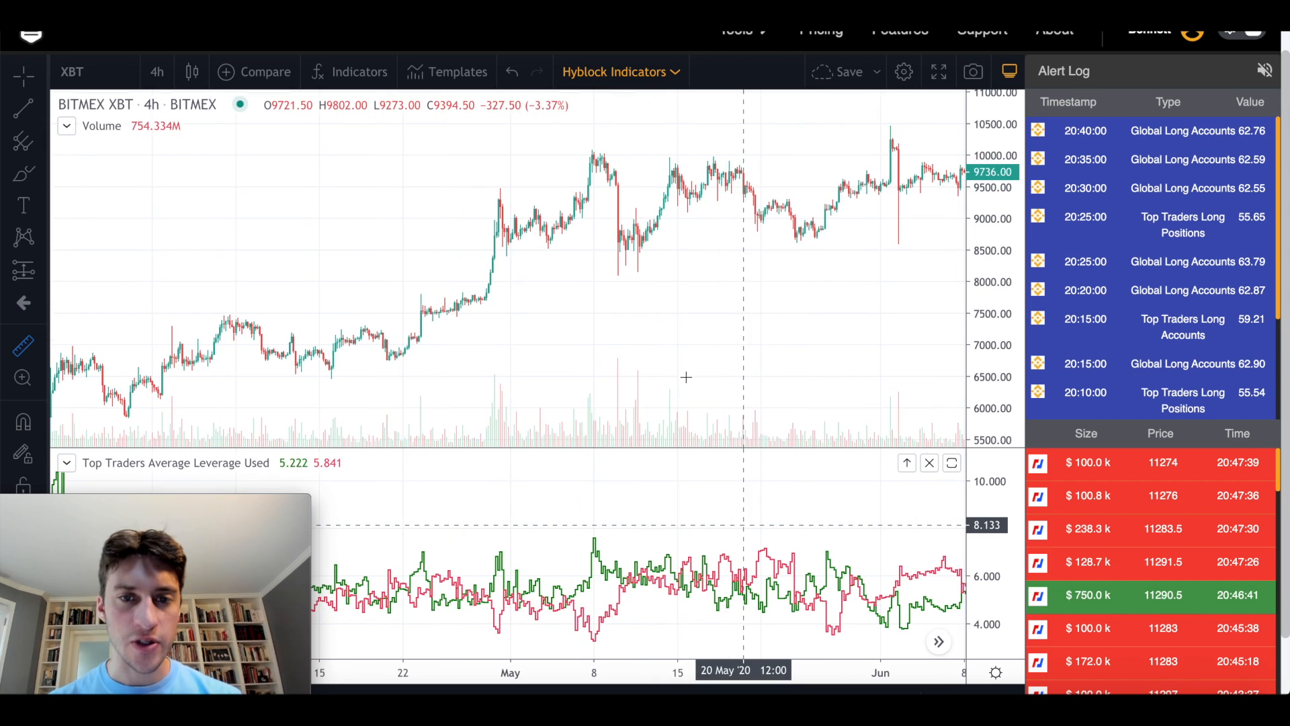
{"action": "mouse_move", "coordinate": [594, 554]}
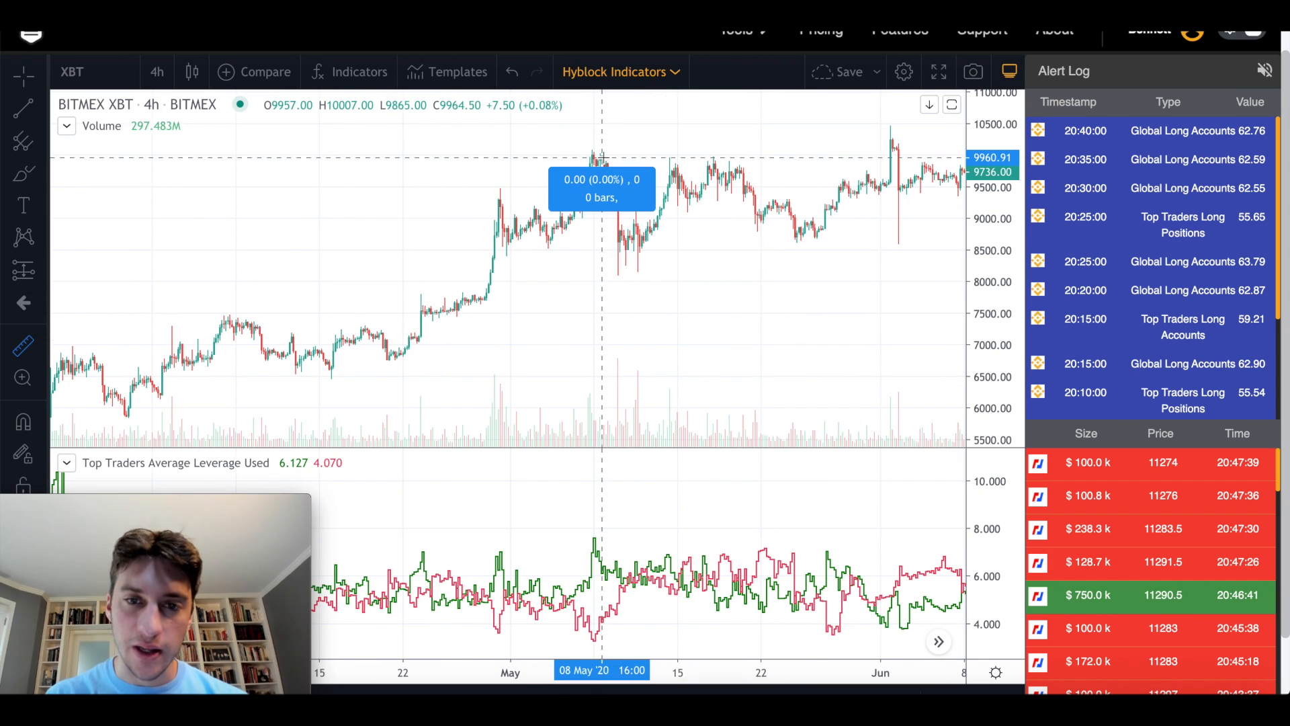
Measure the price move around the May 2020 high with the range tool
{"action": "left_click_drag", "start_coordinate": [603, 158], "coordinate": [682, 272]}
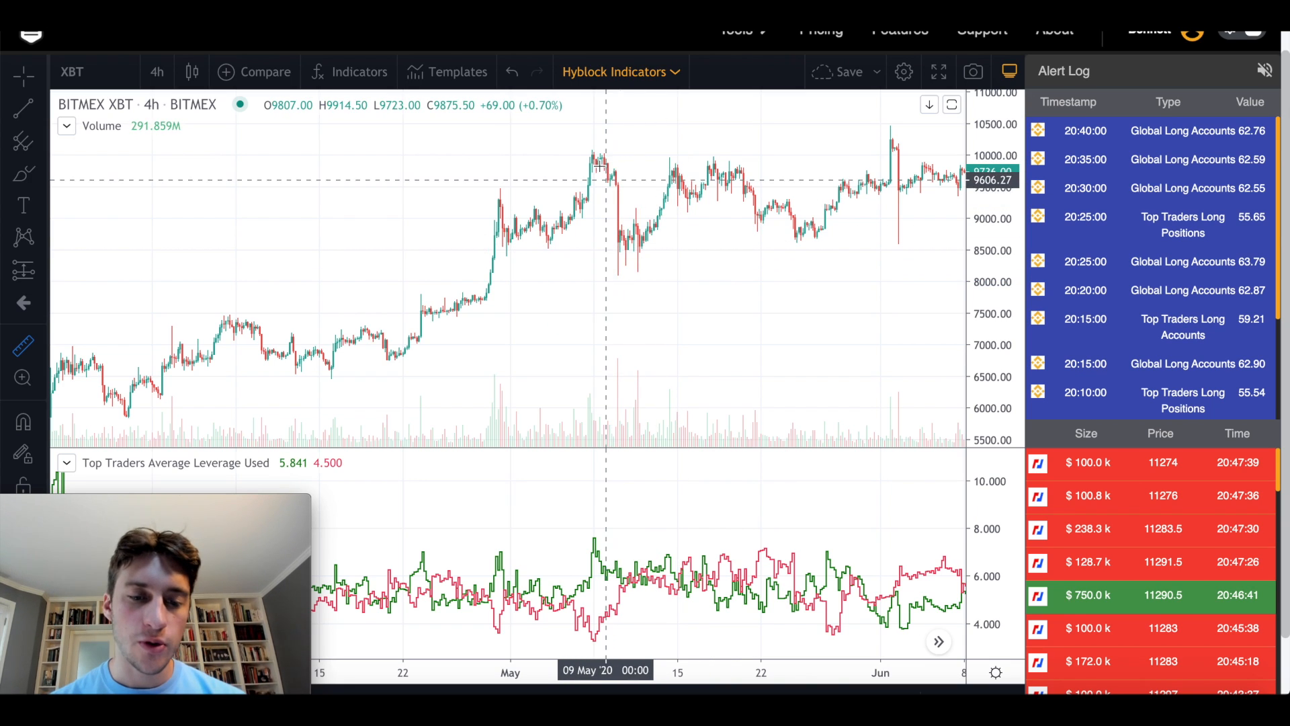
{"action": "mouse_move", "coordinate": [626, 187]}
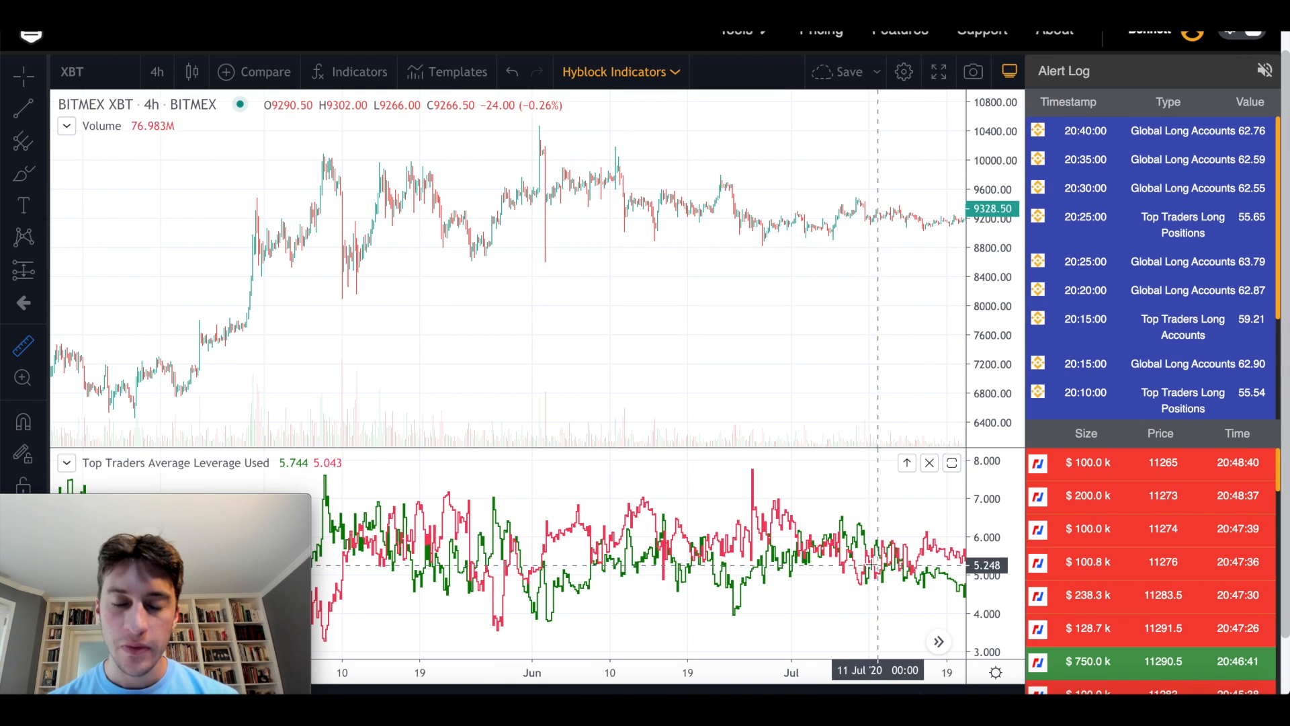
{"action": "mouse_move", "coordinate": [892, 497]}
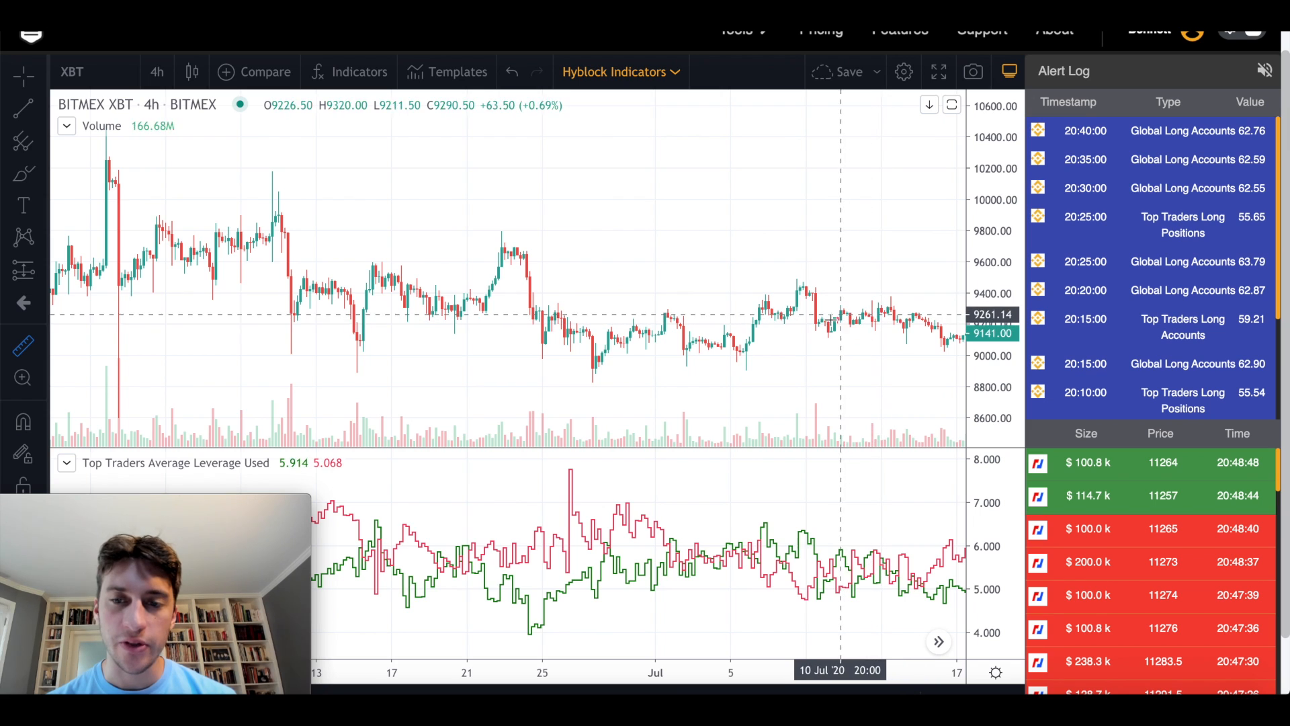
{"action": "mouse_move", "coordinate": [930, 324]}
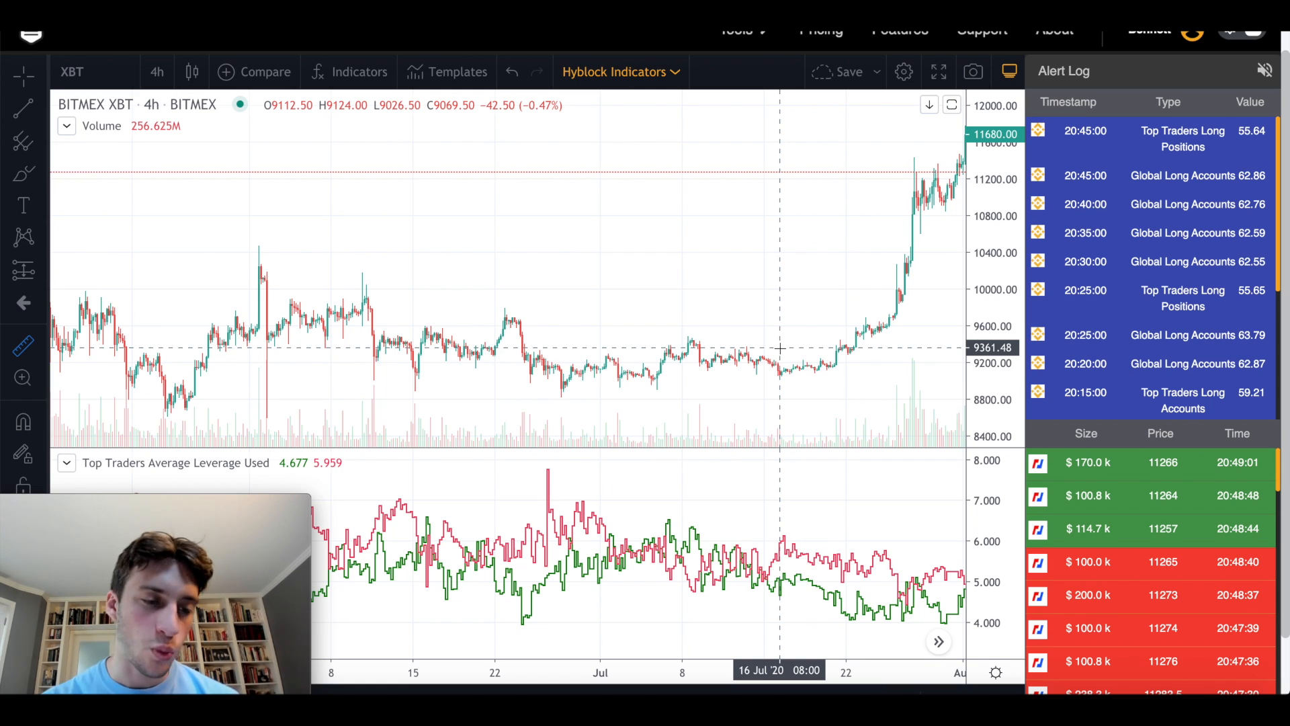
{"action": "mouse_move", "coordinate": [713, 331]}
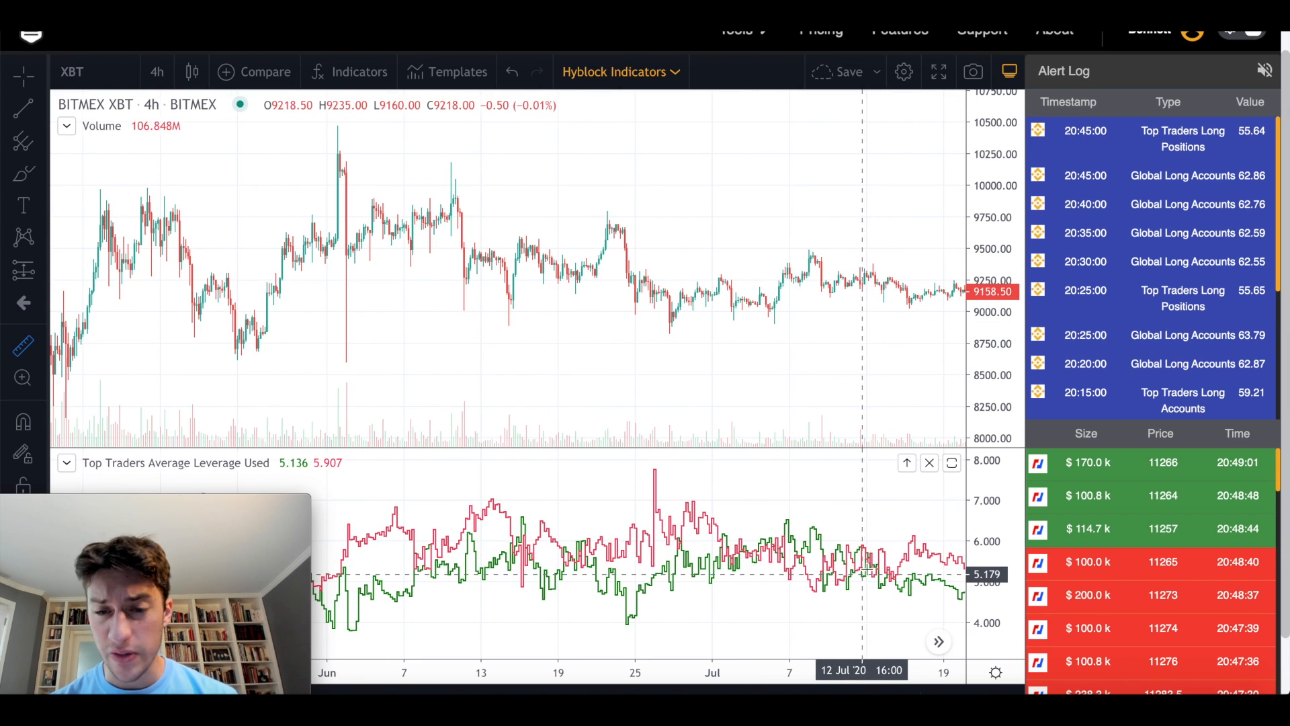
{"action": "mouse_move", "coordinate": [860, 312]}
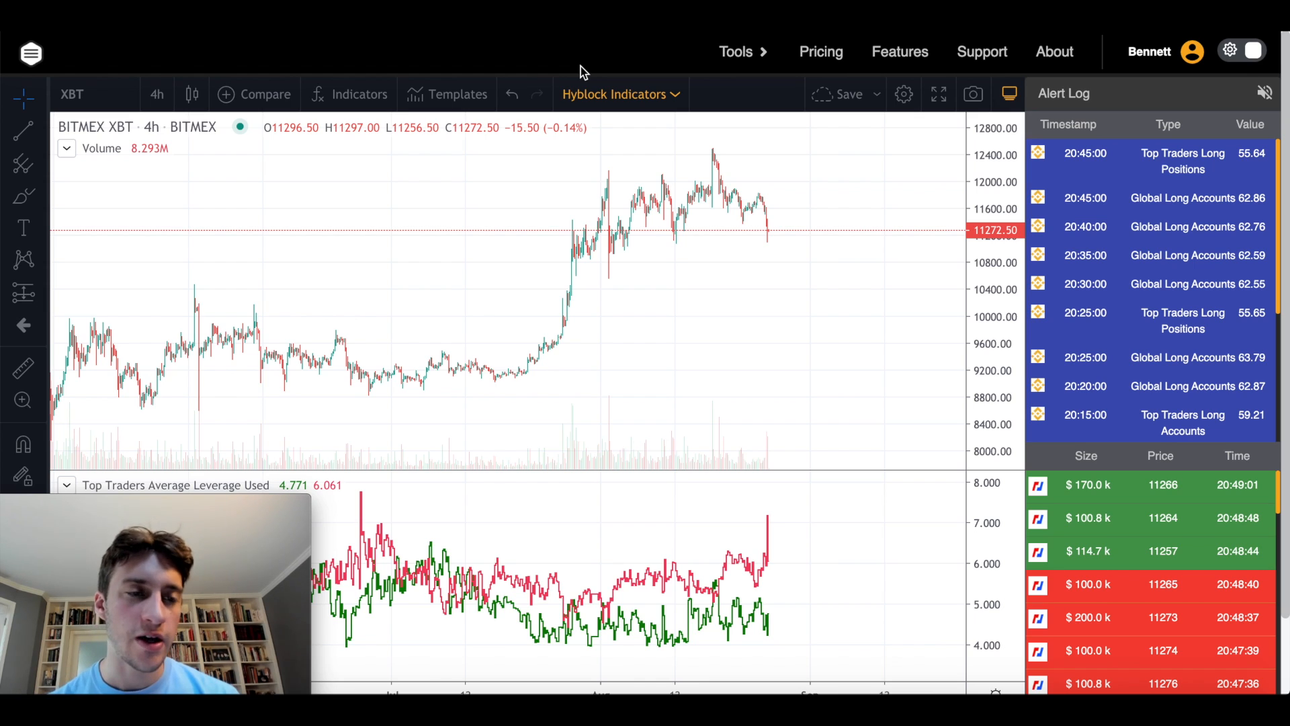
{"action": "mouse_move", "coordinate": [766, 59]}
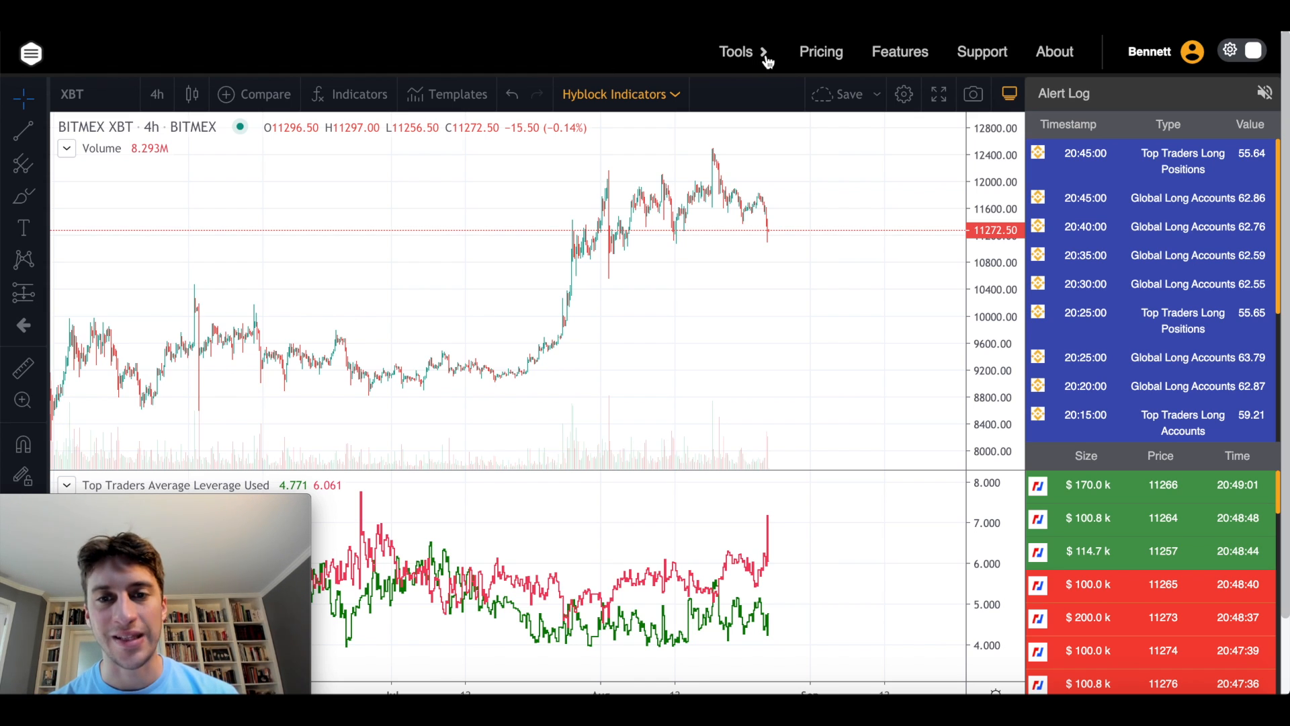
Reset the chart to the latest bars so the April–August 2020 rally is in view
{"action": "left_click", "coordinate": [737, 51]}
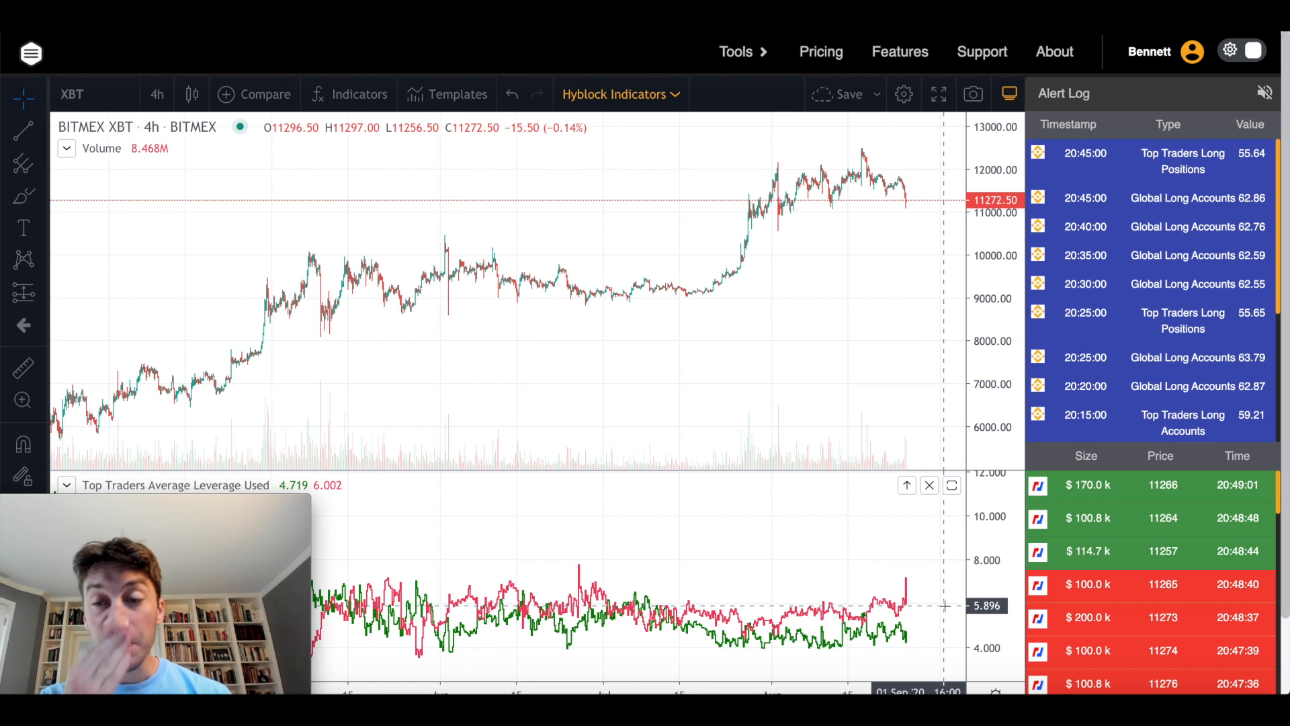
{"action": "mouse_move", "coordinate": [913, 531]}
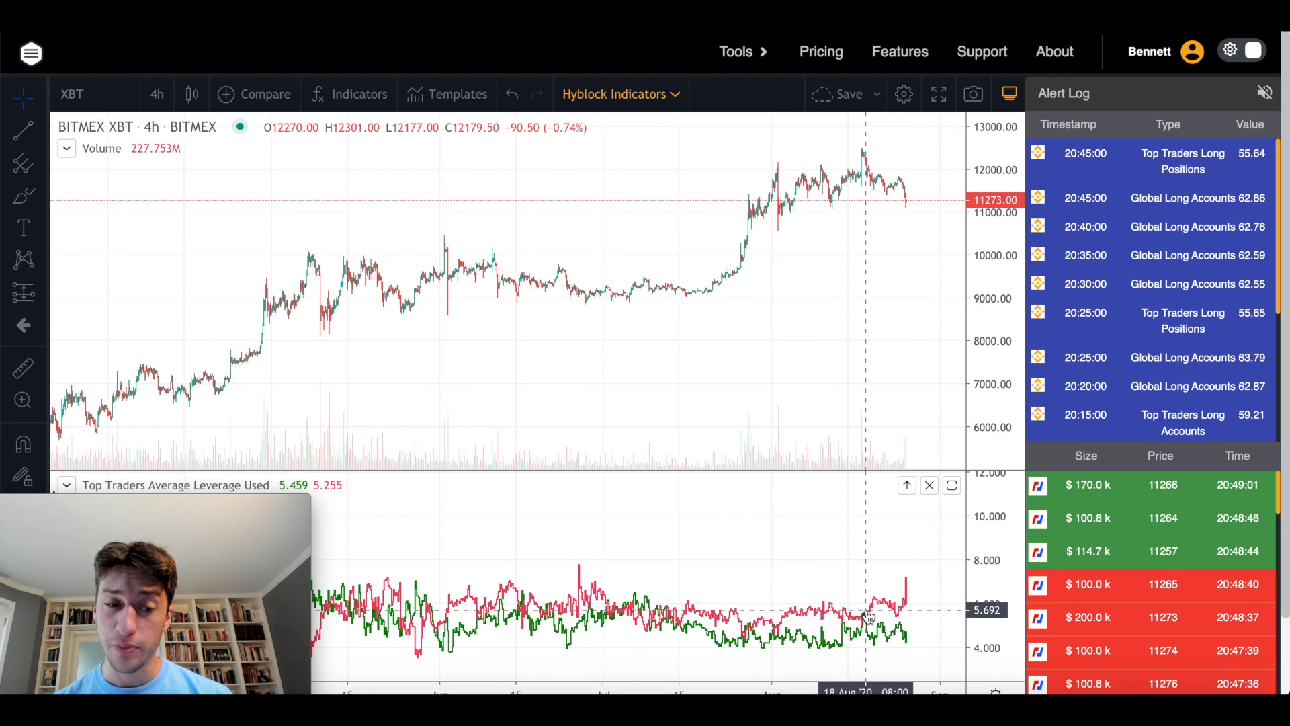
Switch the XBT chart from 4h to the 15-minute timeframe
{"action": "left_click", "coordinate": [156, 94]}
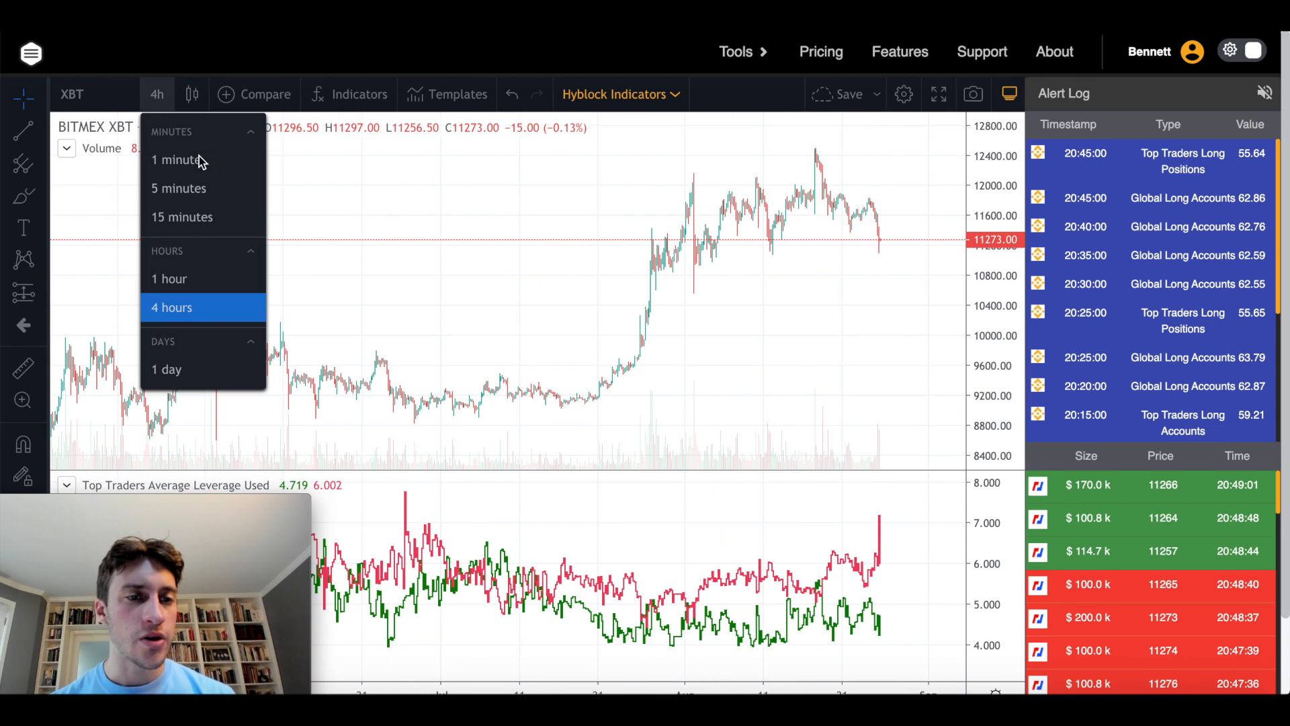
{"action": "left_click", "coordinate": [182, 217]}
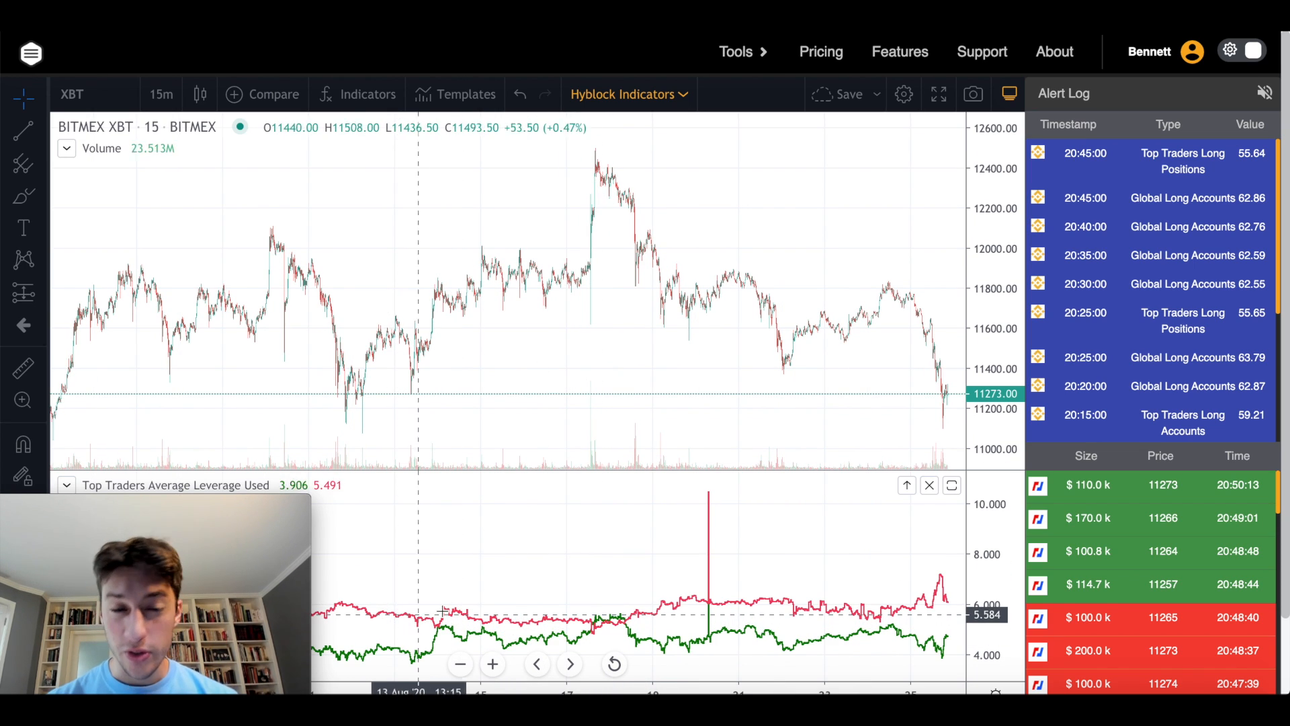
{"action": "mouse_move", "coordinate": [594, 651]}
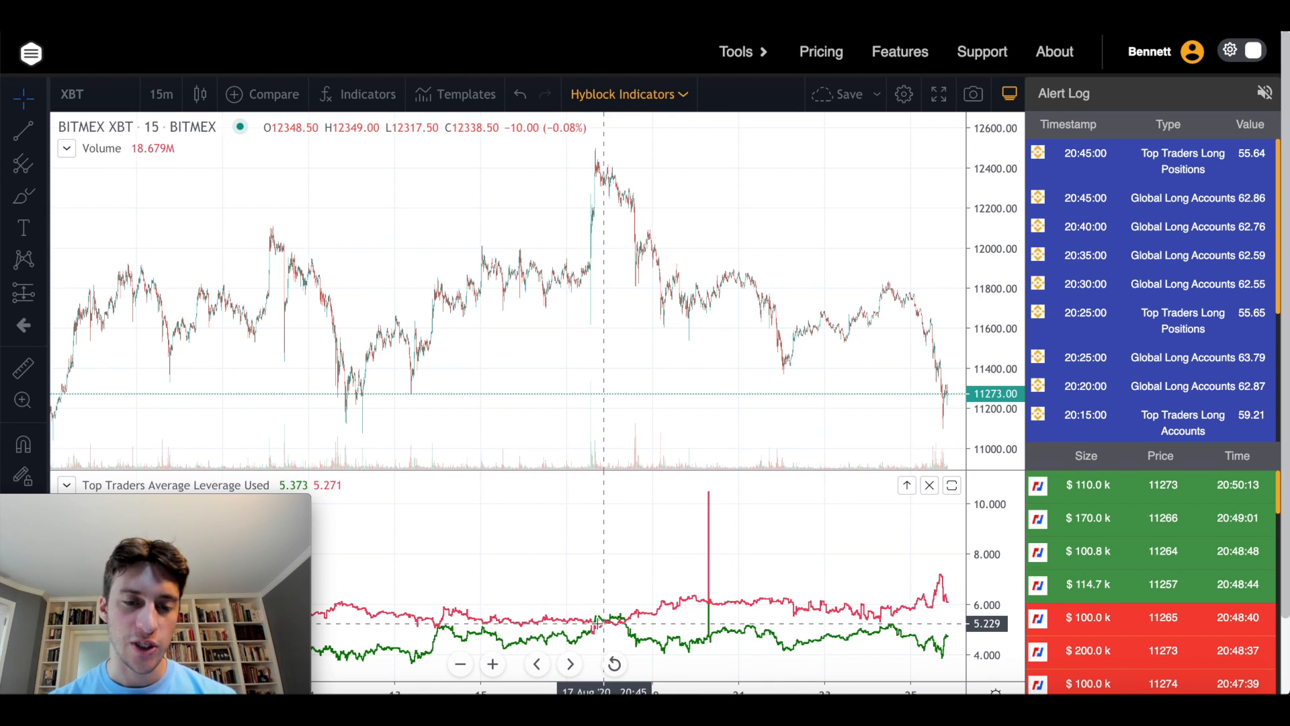
{"action": "mouse_move", "coordinate": [664, 263]}
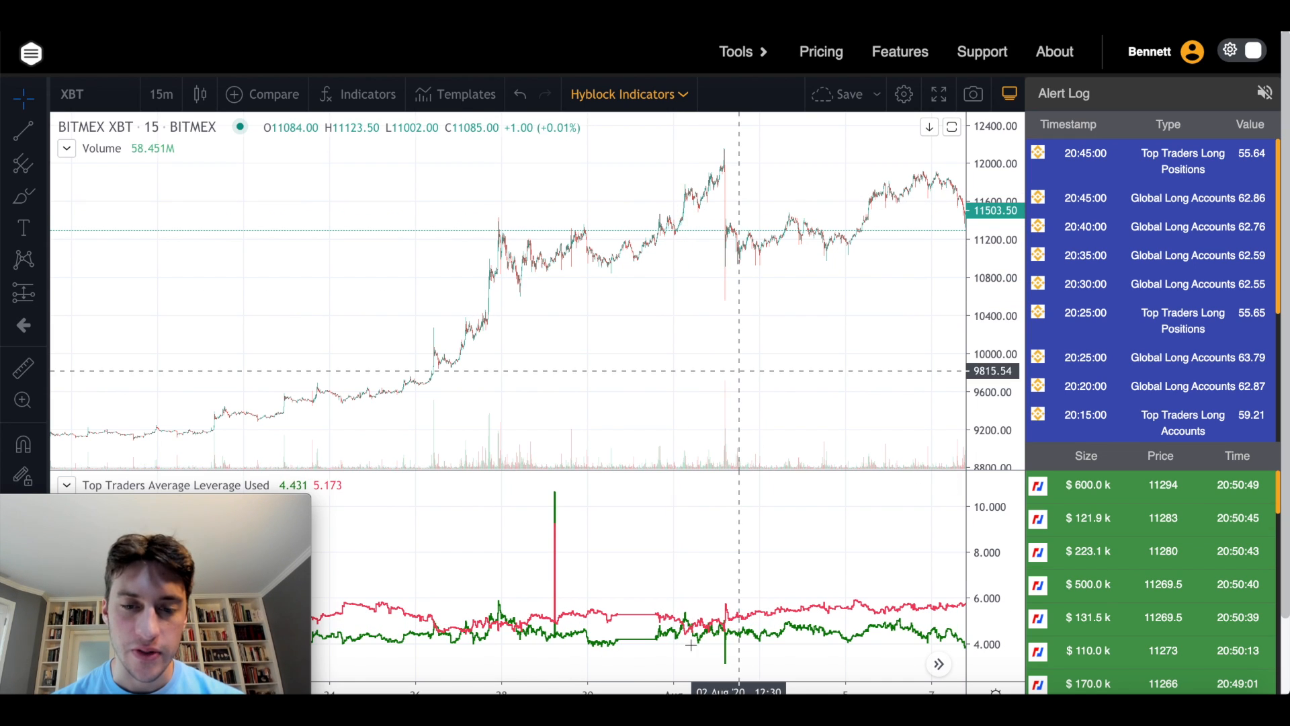
{"action": "mouse_move", "coordinate": [762, 492]}
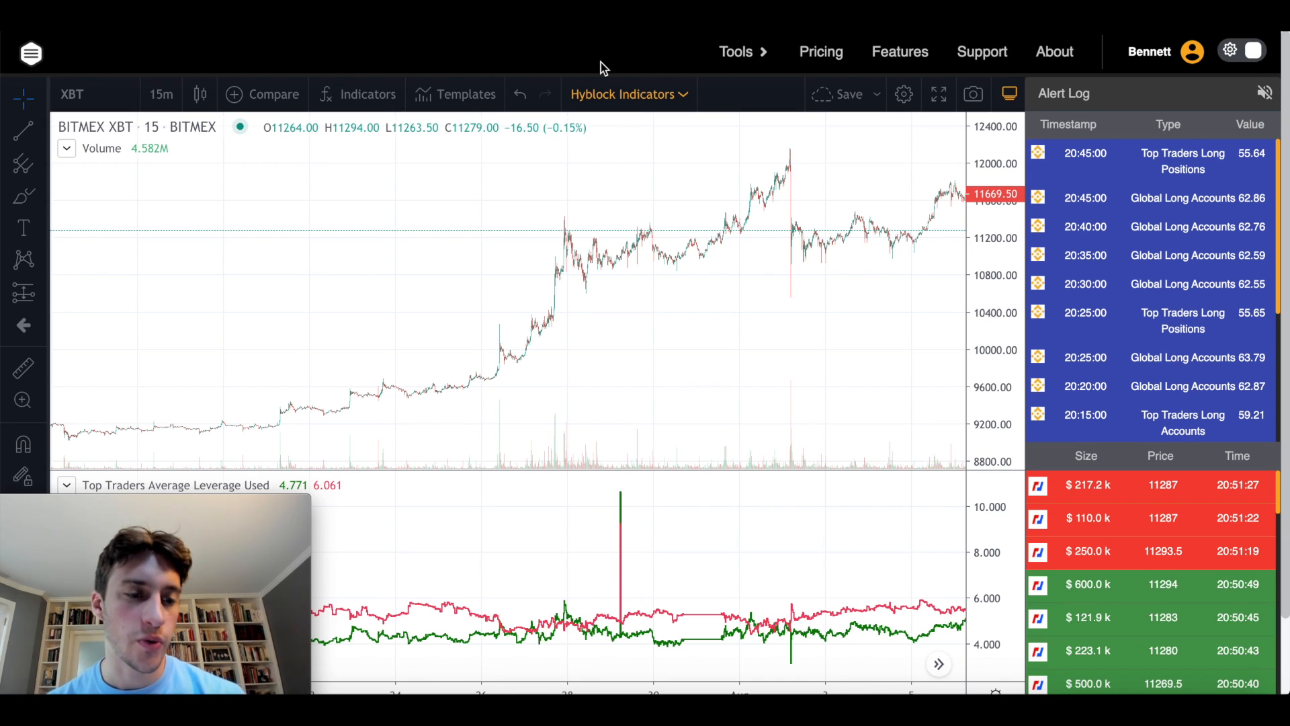
{"action": "mouse_move", "coordinate": [579, 254]}
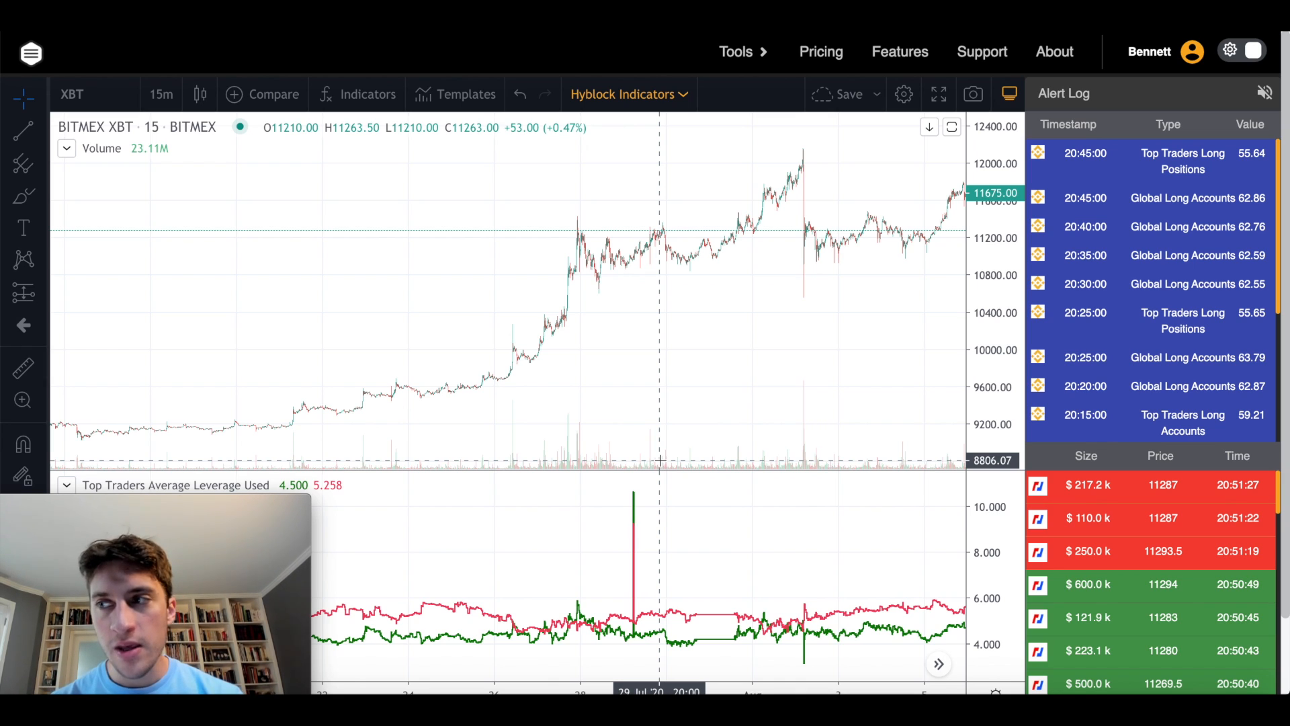
{"action": "mouse_move", "coordinate": [798, 309]}
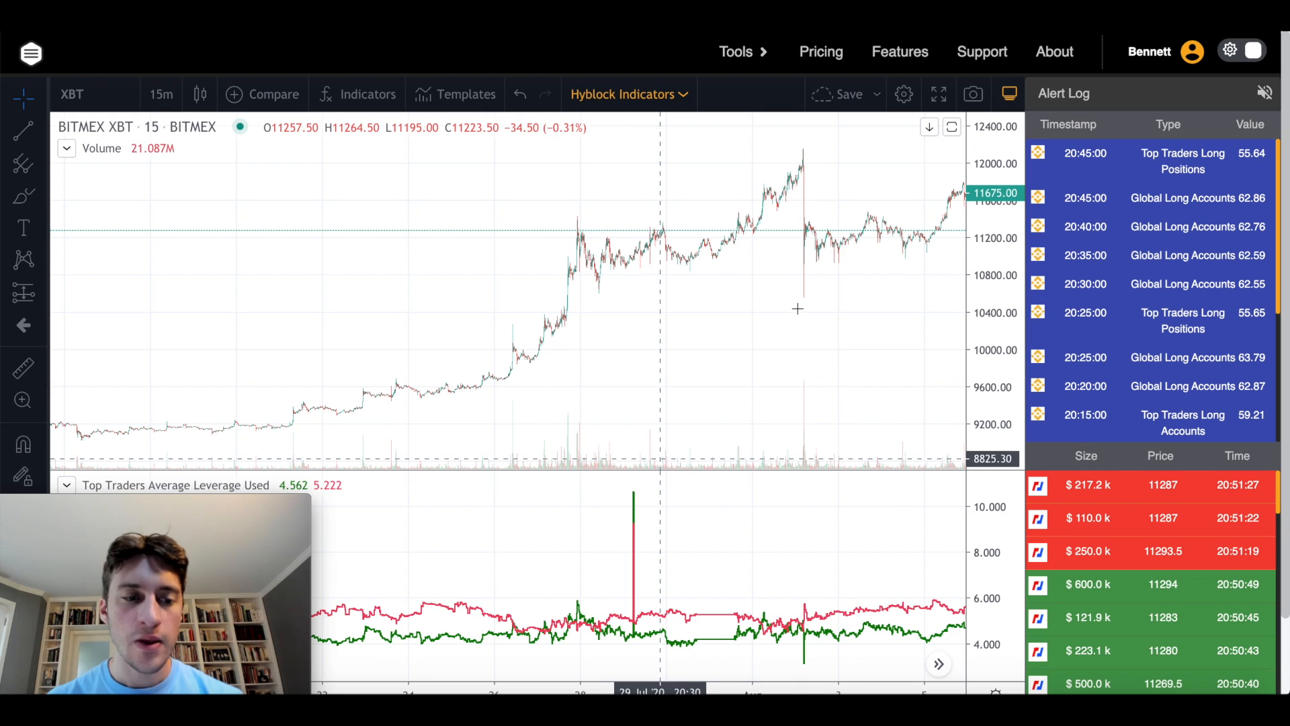